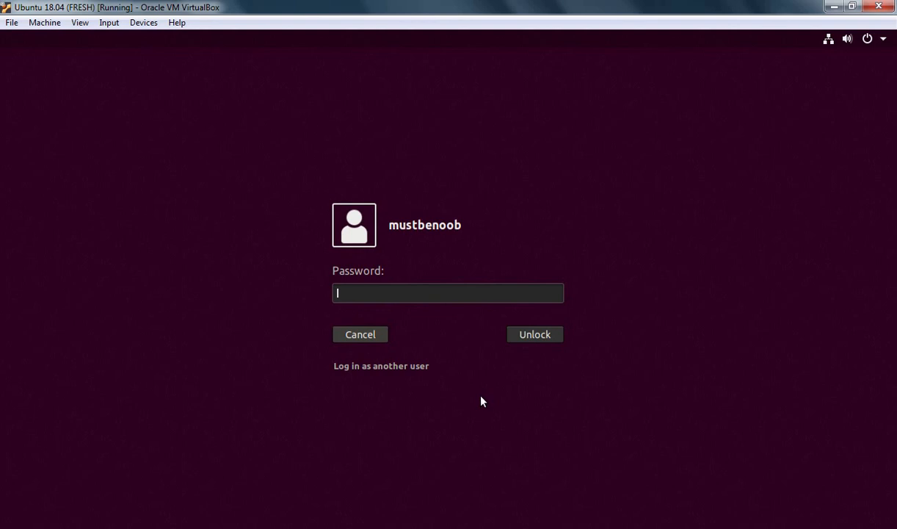
- Unlock the desktop session by entering the account password at the login screen
type("*")
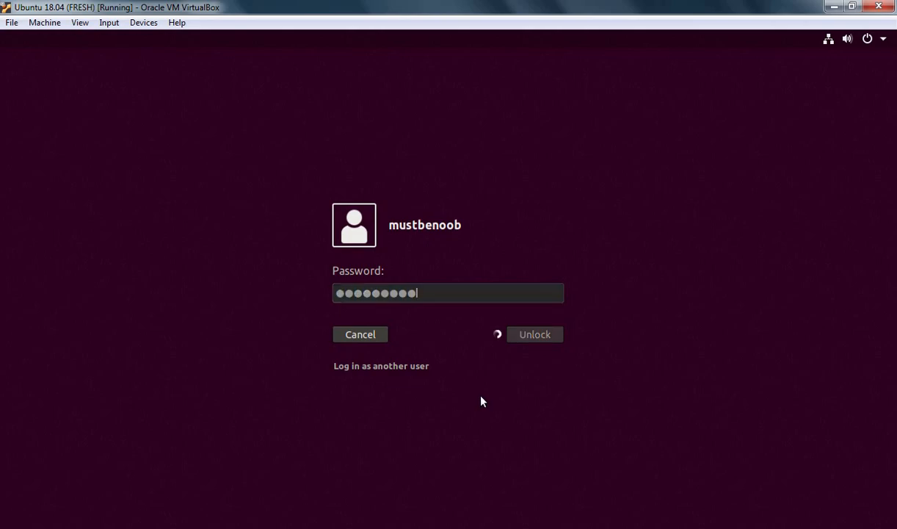
- Browse to the Pictures folder in Files and preview mustbenoob.png in Image Viewer
left_click(535, 335)
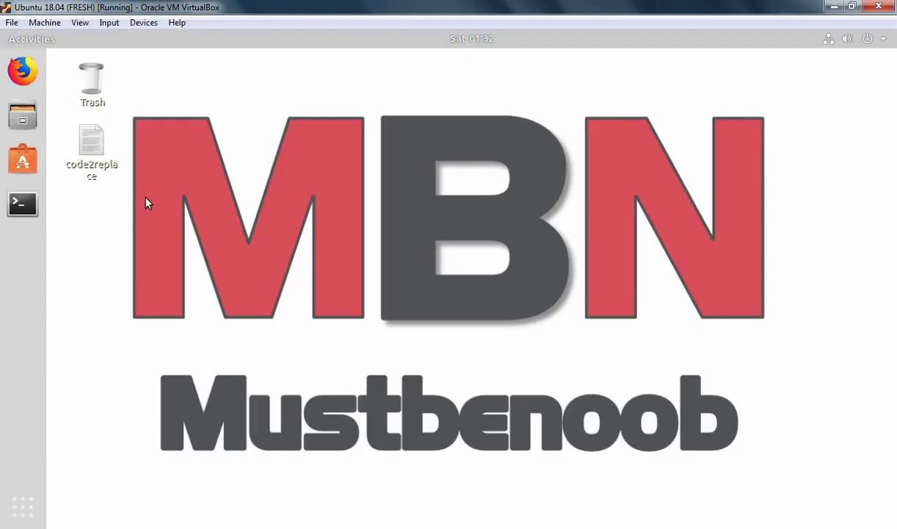
left_click(22, 115)
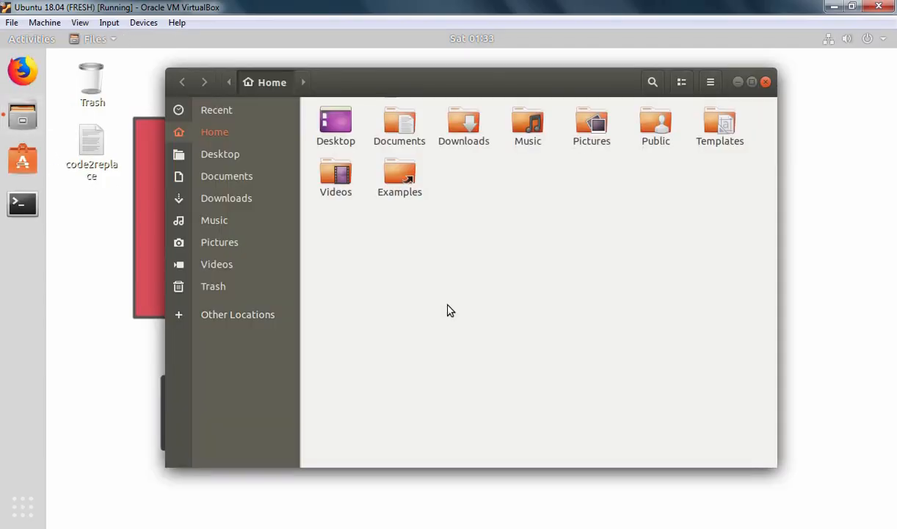
left_click(590, 125)
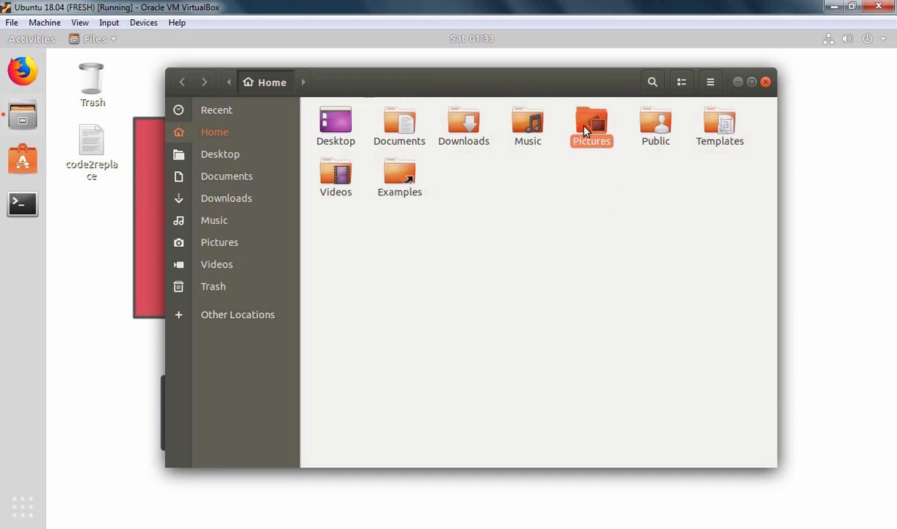
right_click(399, 125)
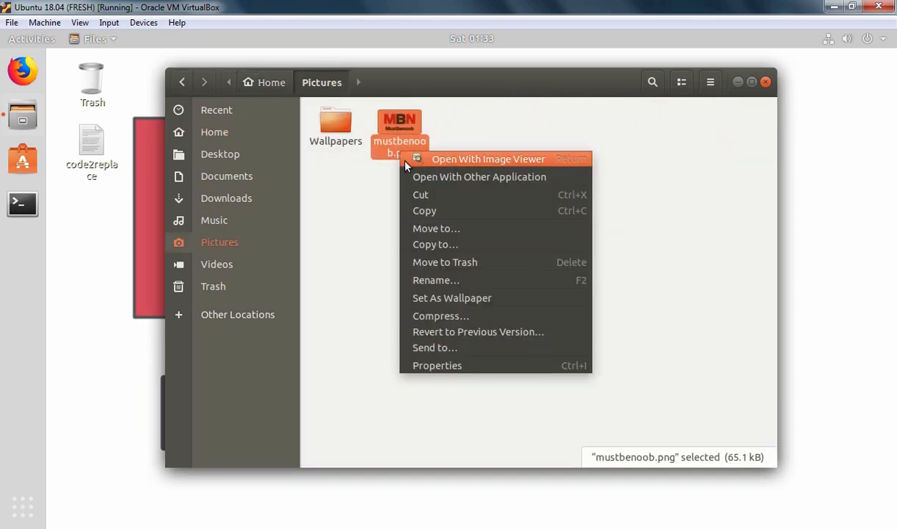
left_click(489, 159)
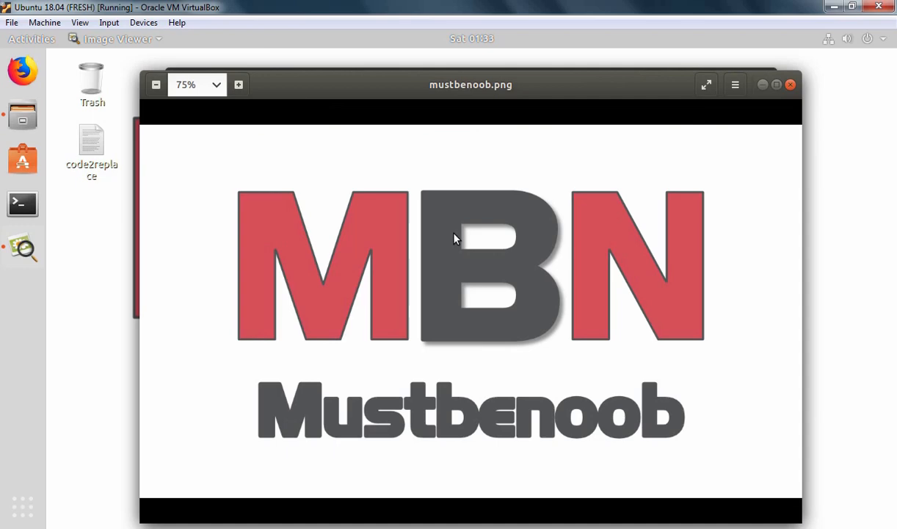
mouse_move(855, 114)
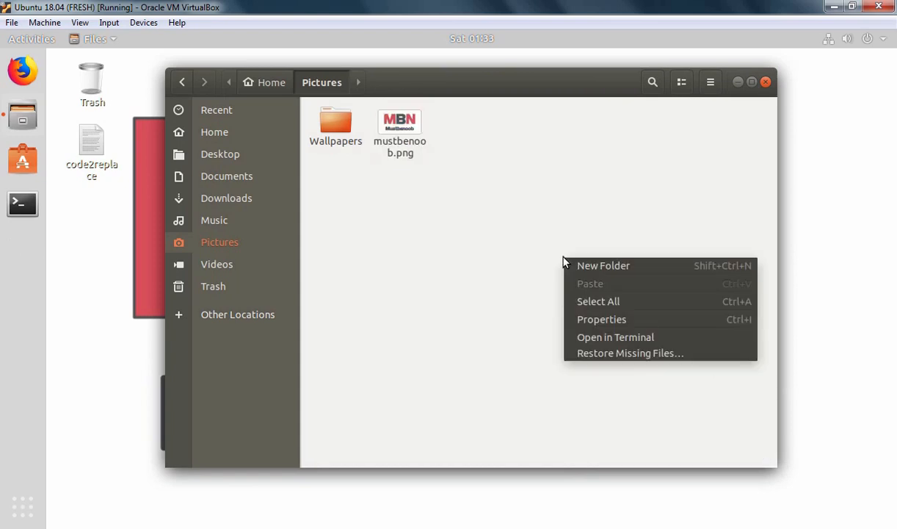
mouse_move(616, 336)
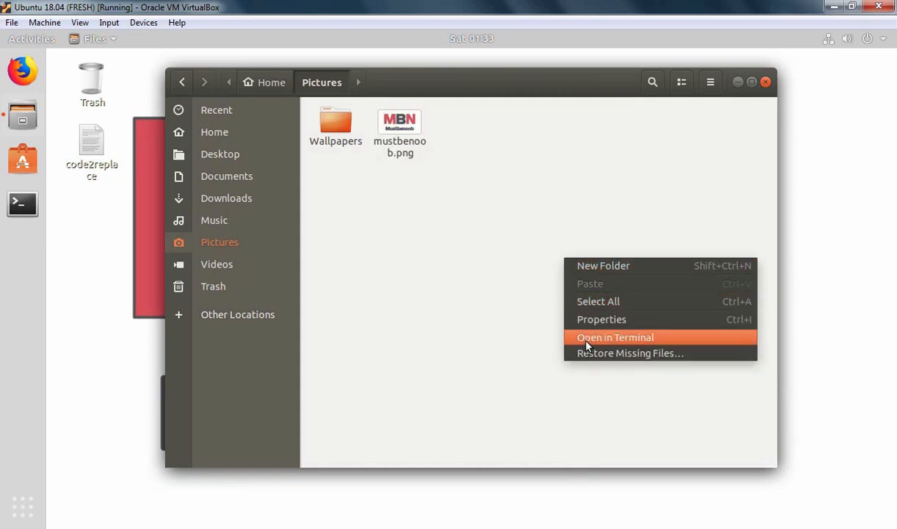
- Start a terminal in the Pictures folder and list its files with ls
left_click(614, 336)
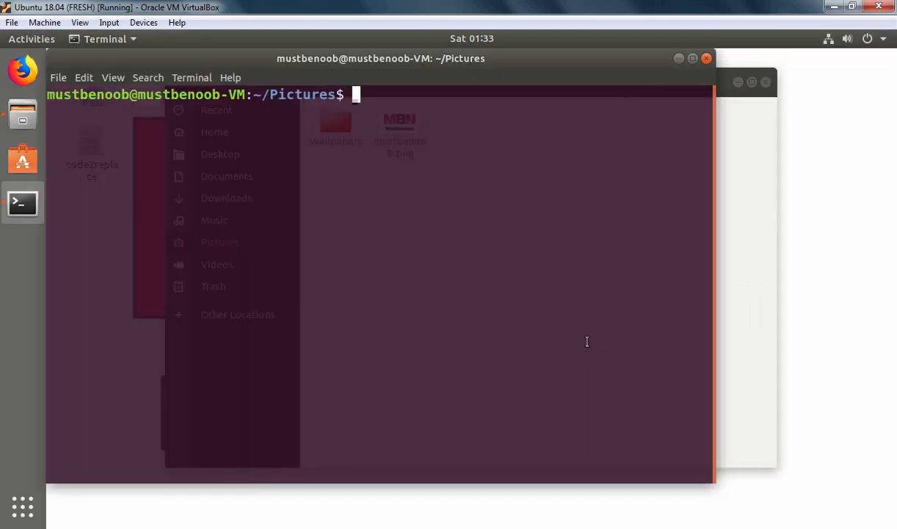
type("ls")
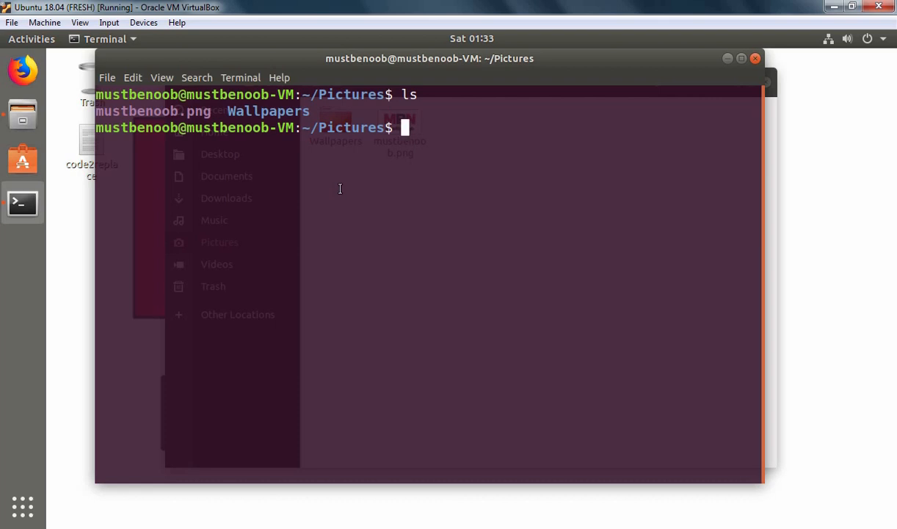
- Copy mustbenoob.png into /usr/share/gnome-shell/theme/ using sudo cp
type("sudo cp")
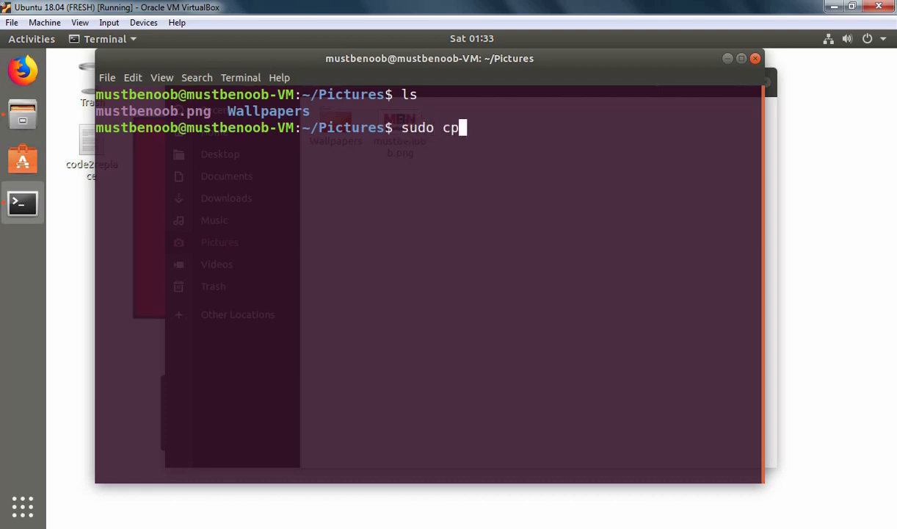
type("mustbenoob.png")
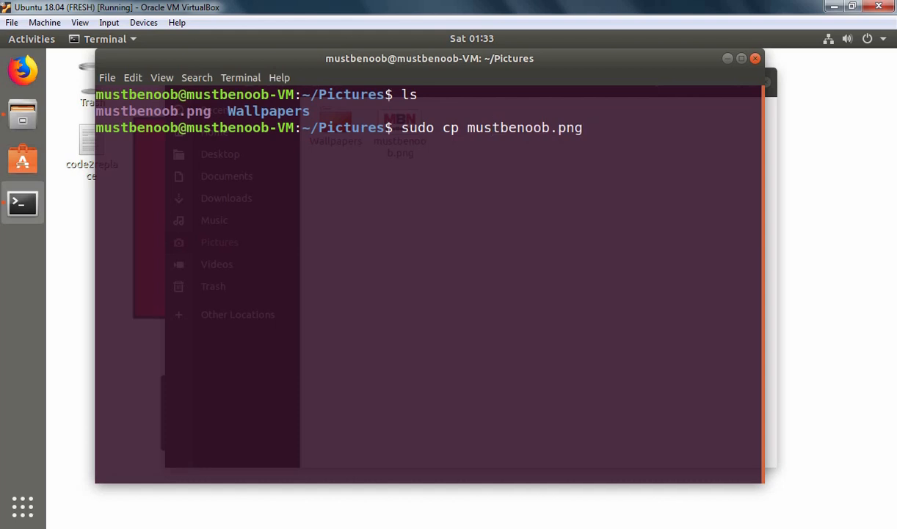
type("/")
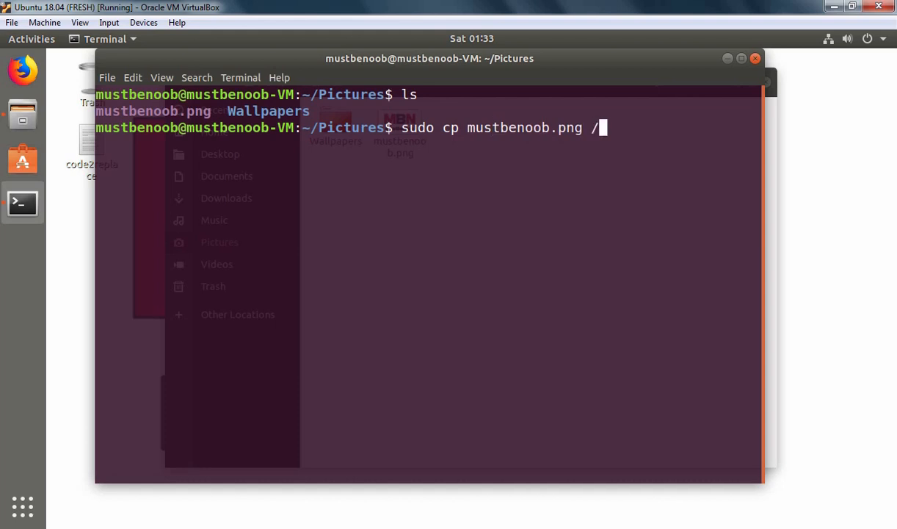
type("usr/")
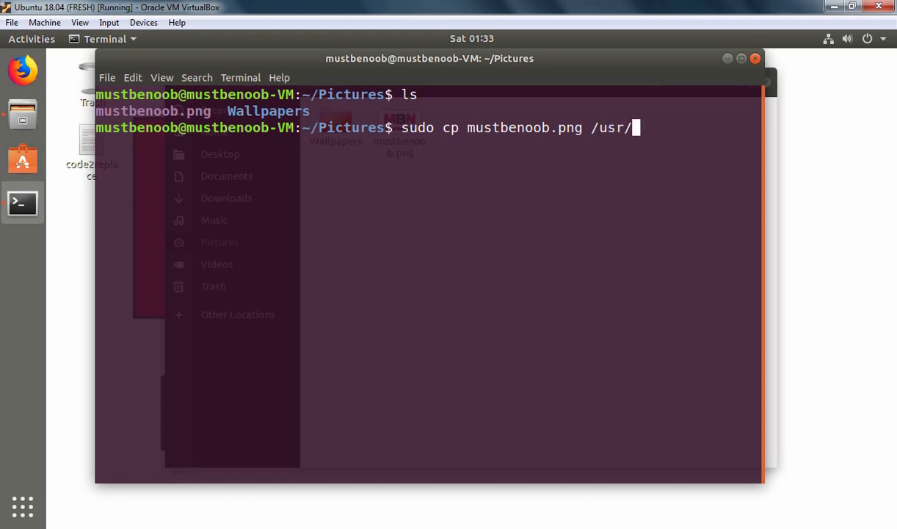
type("share/")
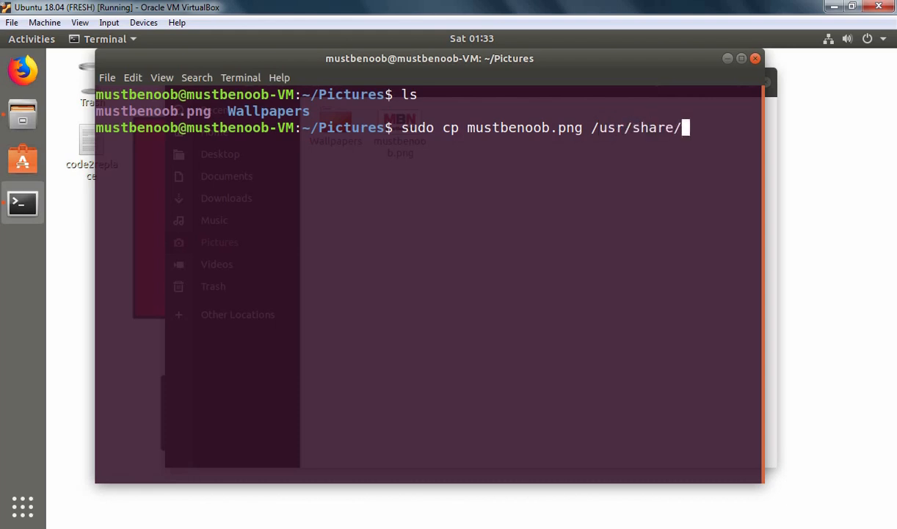
type("gnom")
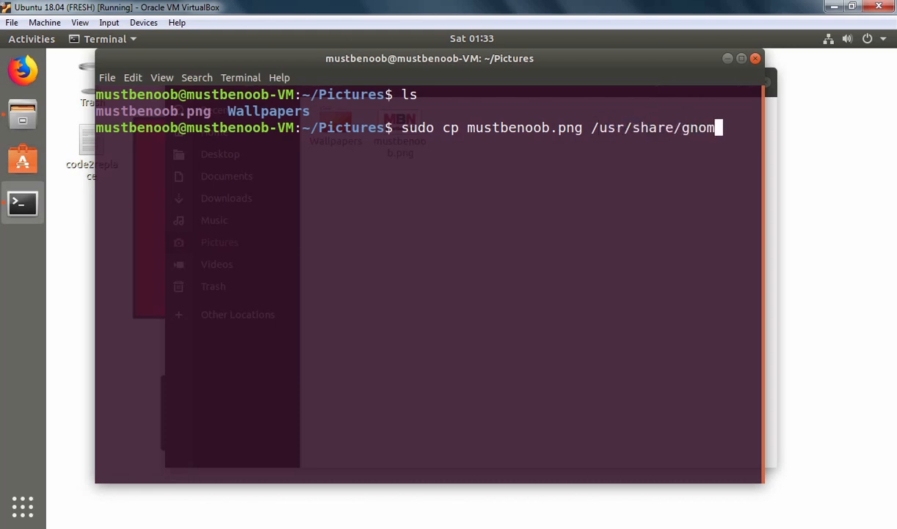
type("e-sh")
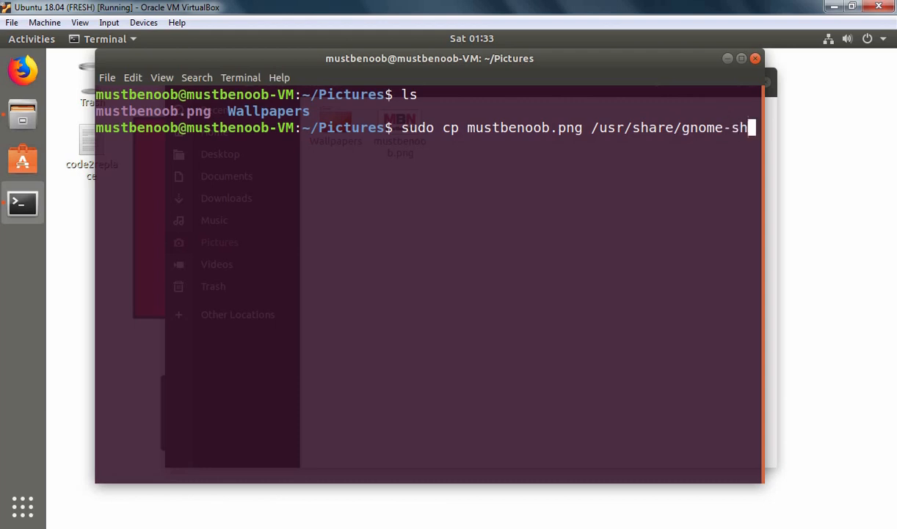
type("ell/theme/")
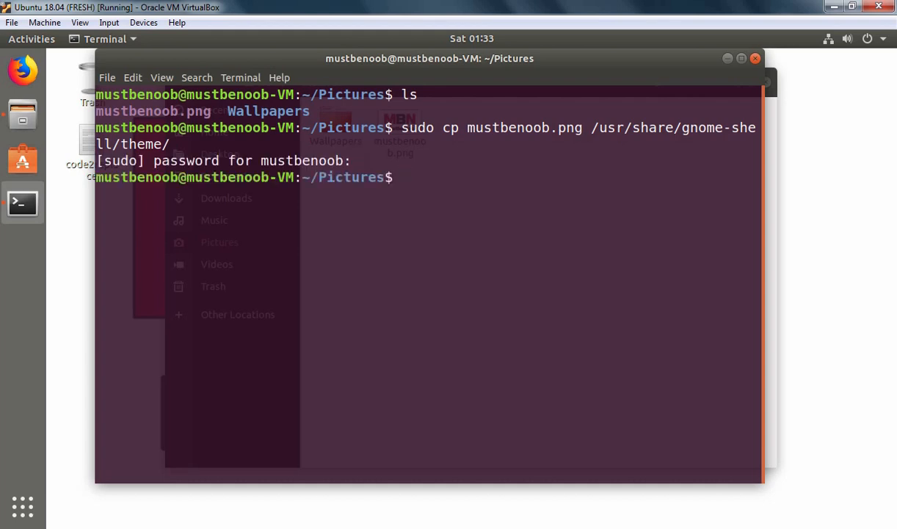
- Change into /usr/share/gnome-shell/theme/ and list it, confirming mustbenoob.png next to ubuntu.css
type("cd")
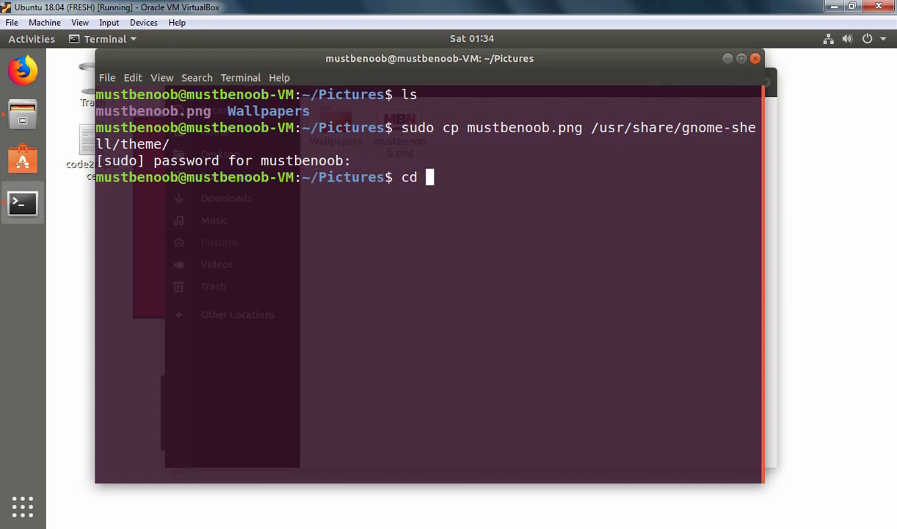
type("/u")
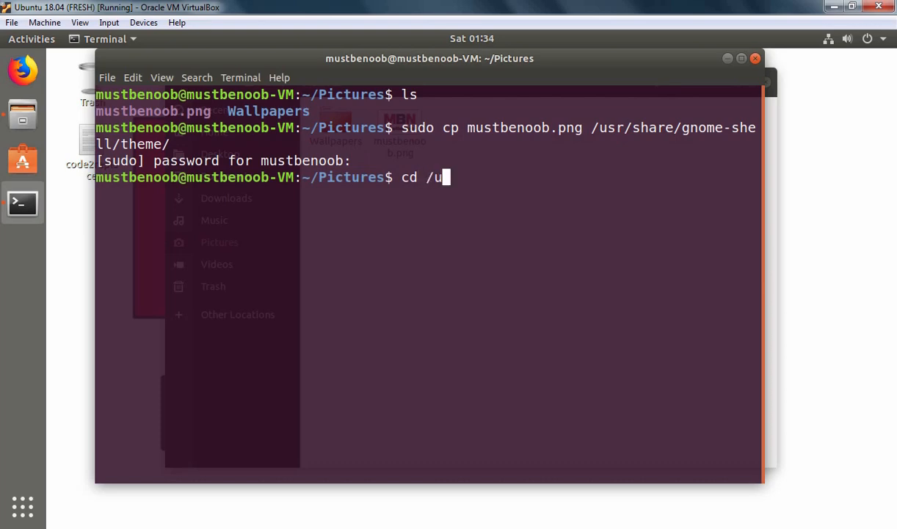
type("sr/share/")
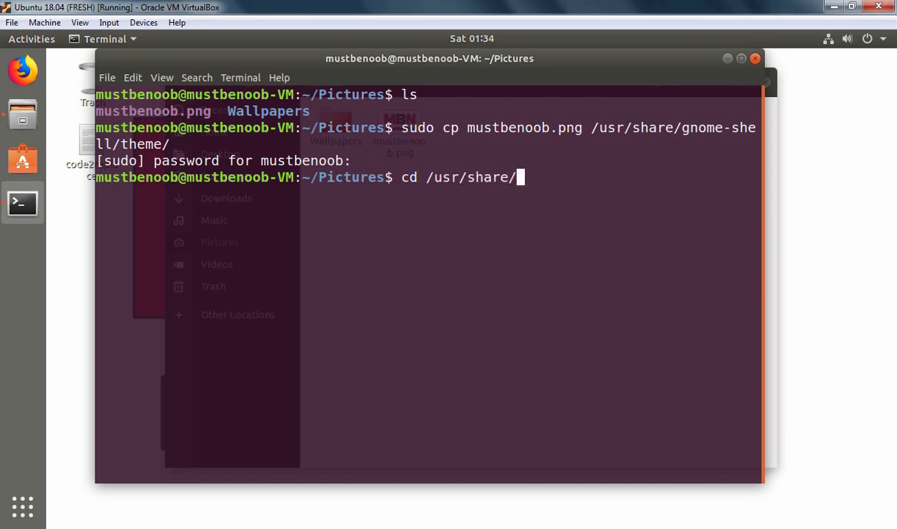
type("gn")
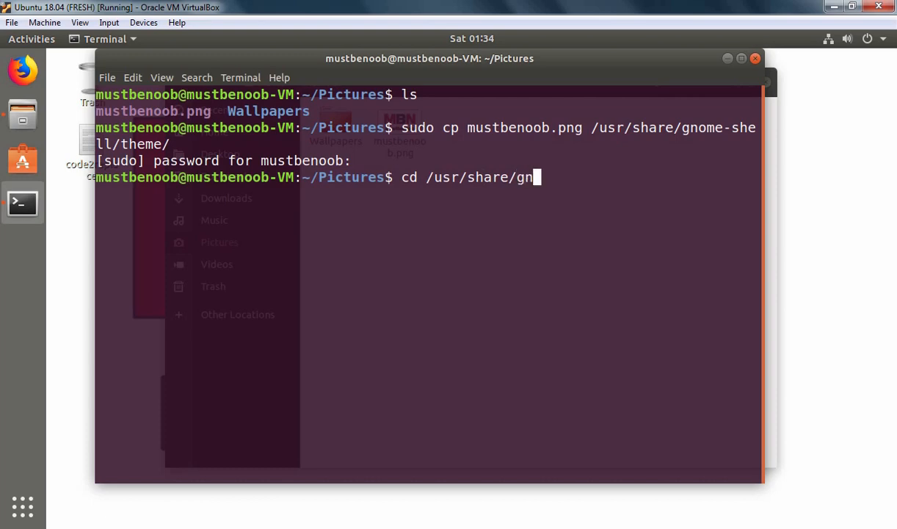
type("ome-shell/theme/")
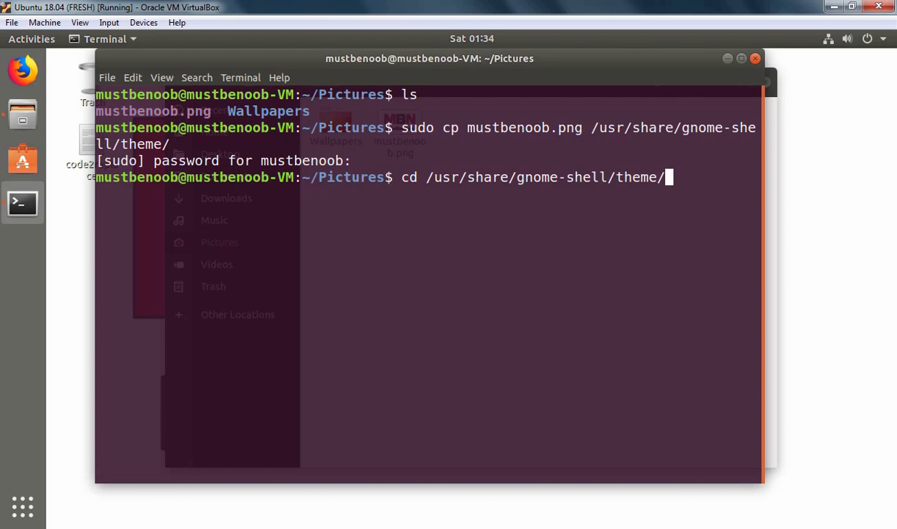
type("ls")
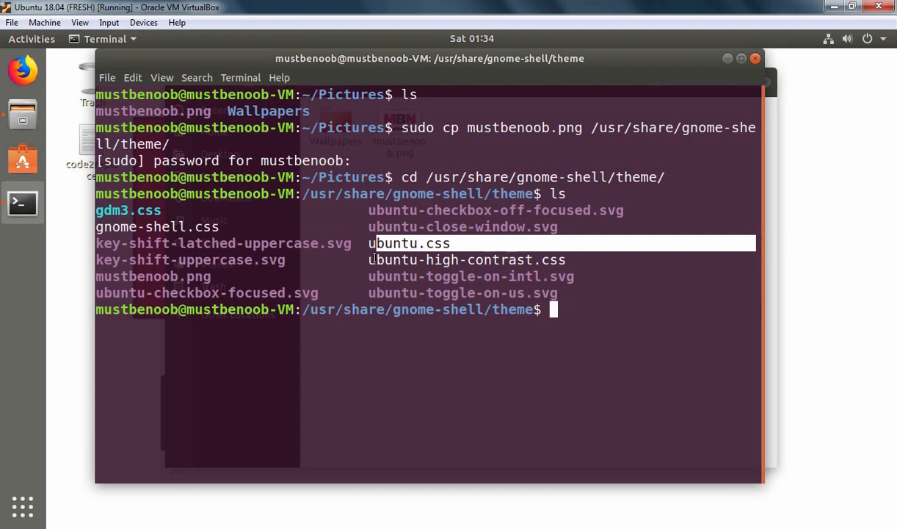
mouse_move(658, 348)
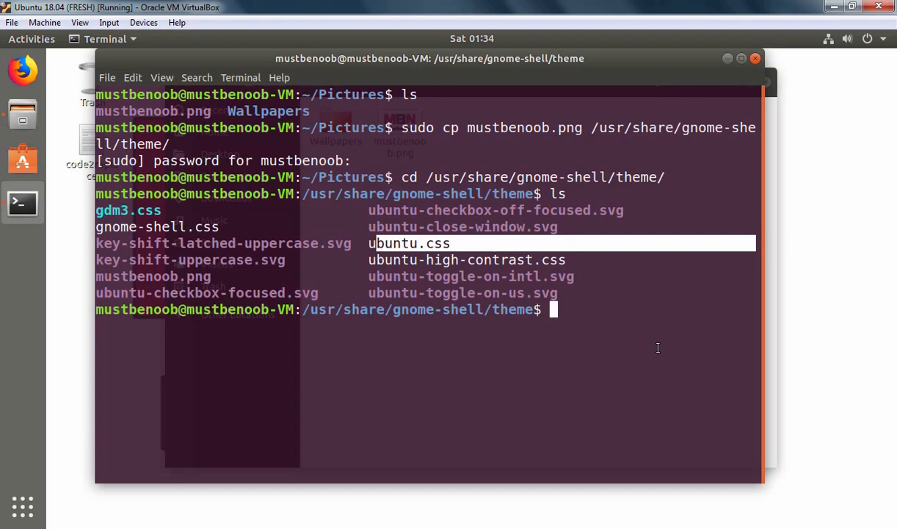
type("s")
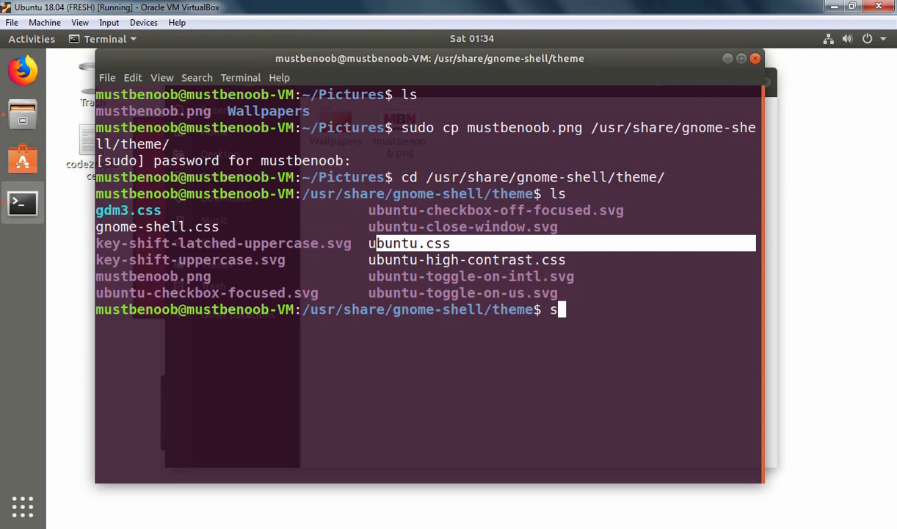
- Edit ubuntu.css as administrator with sudo gedit and bring up the find box
type("udo gedi")
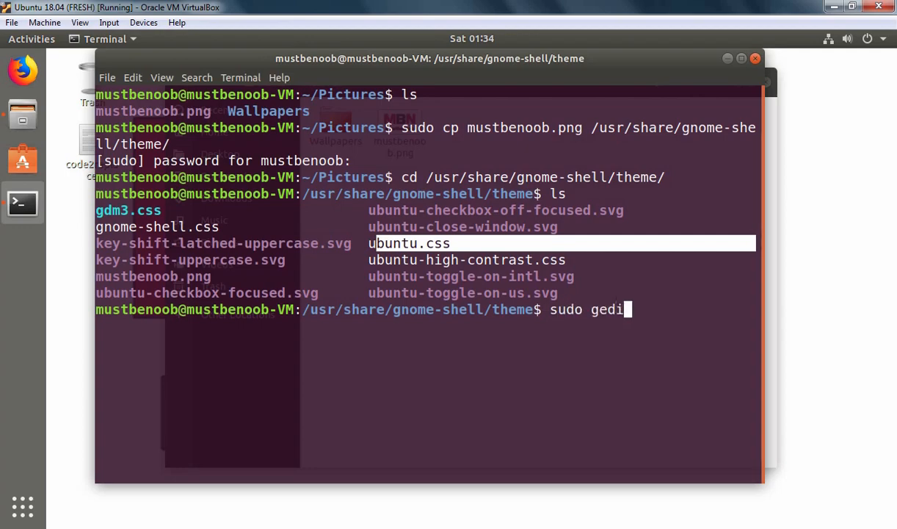
type("ubuntu")
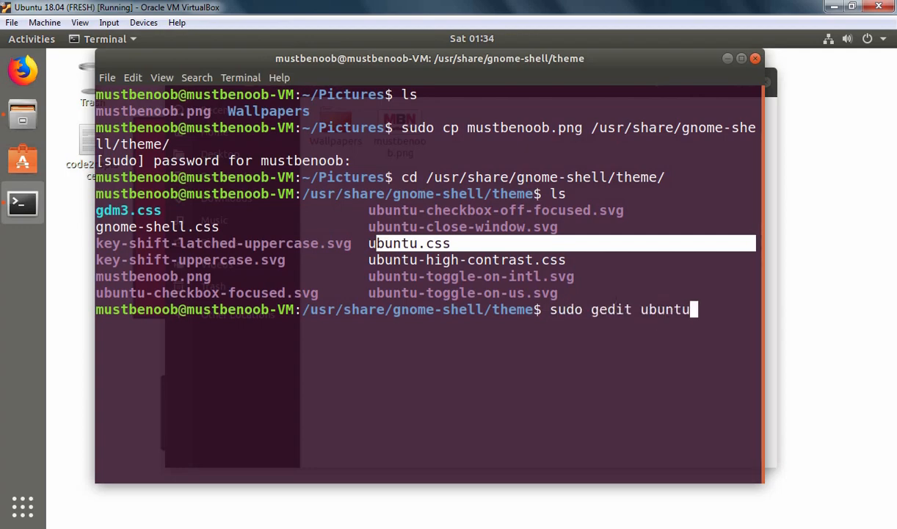
type(".css")
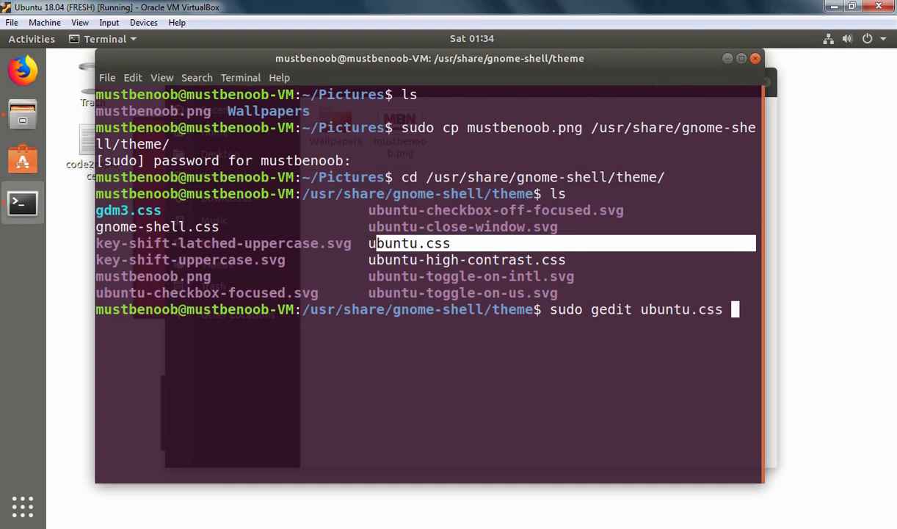
key("Return")
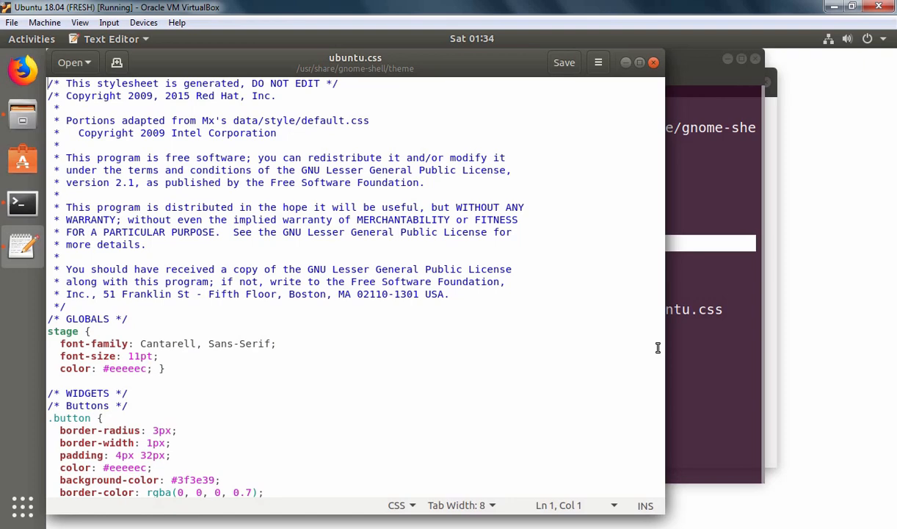
key("ctrl+f")
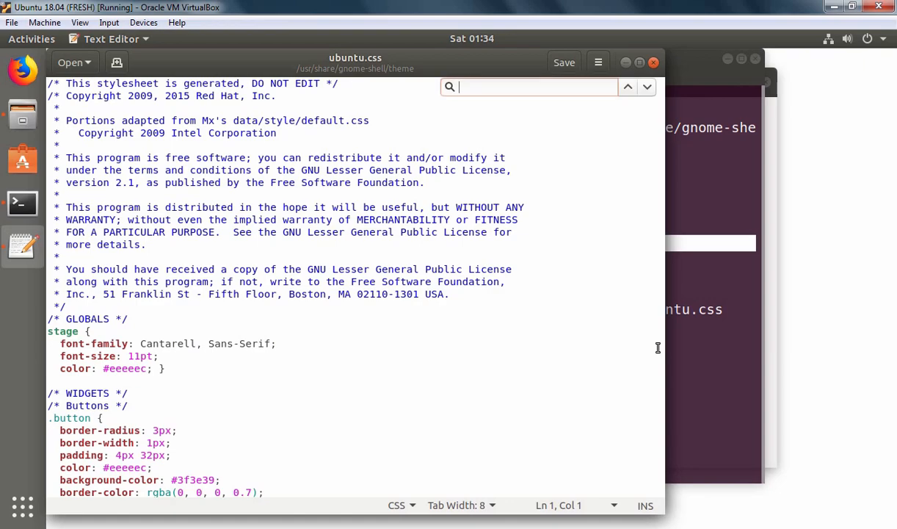
- Search for 'lock' to find the lockDialogGroup rule and copy the replacement rule from code2replace
type("lockDialogGroup {")
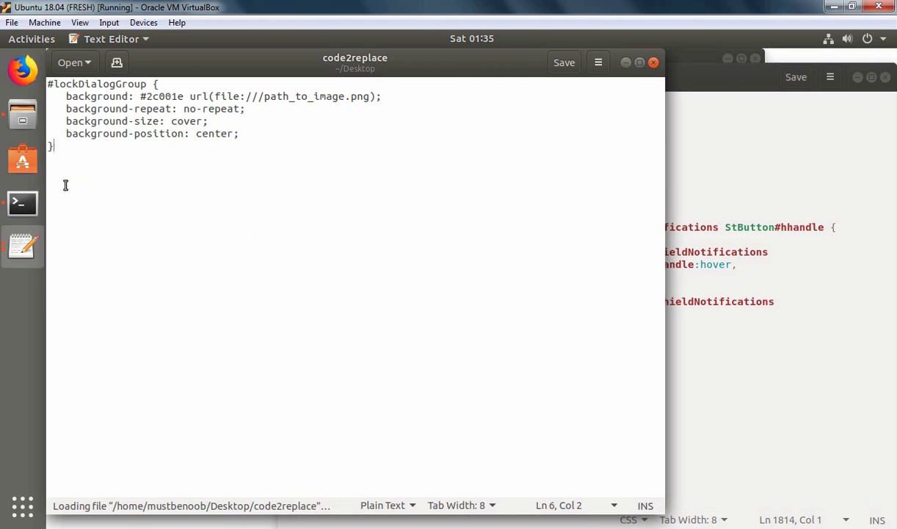
right_click(103, 115)
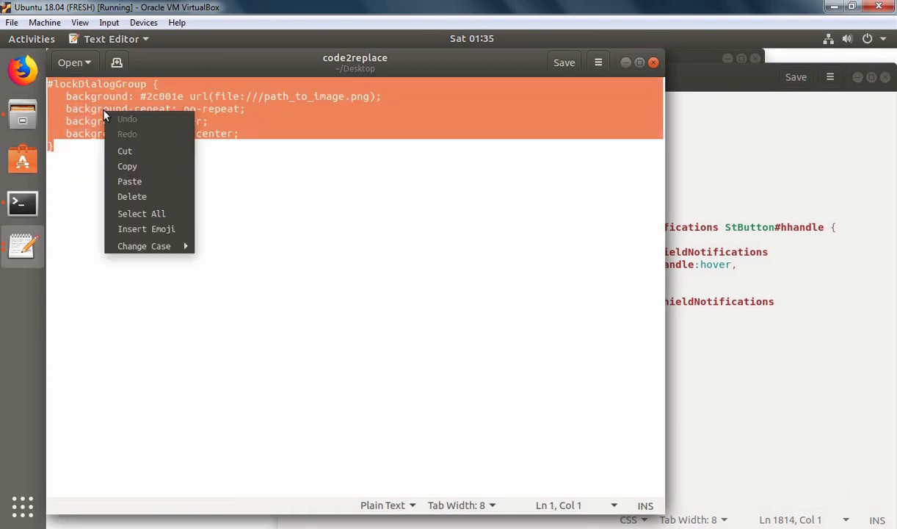
mouse_move(126, 166)
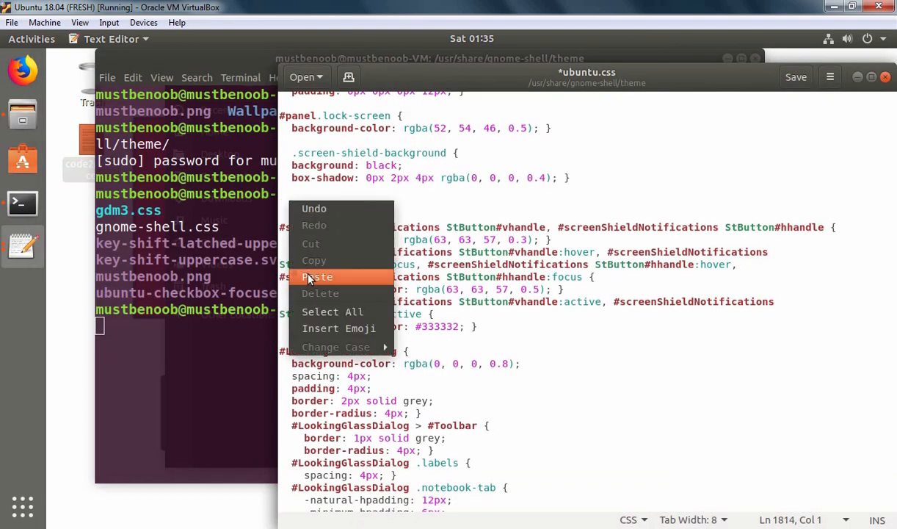
- Paste the replacement #lockDialogGroup rule into ubuntu.css and remove the path_to_image placeholder
left_click(315, 276)
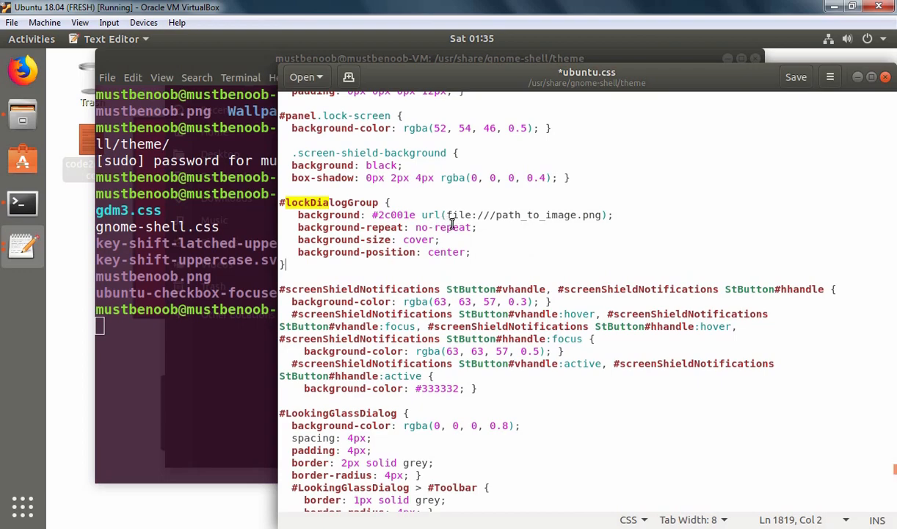
left_click(498, 215)
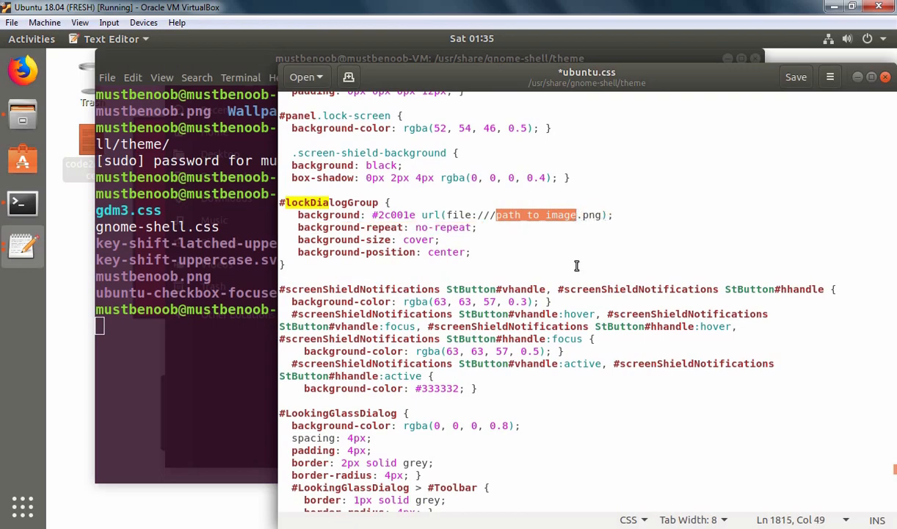
key("Delete")
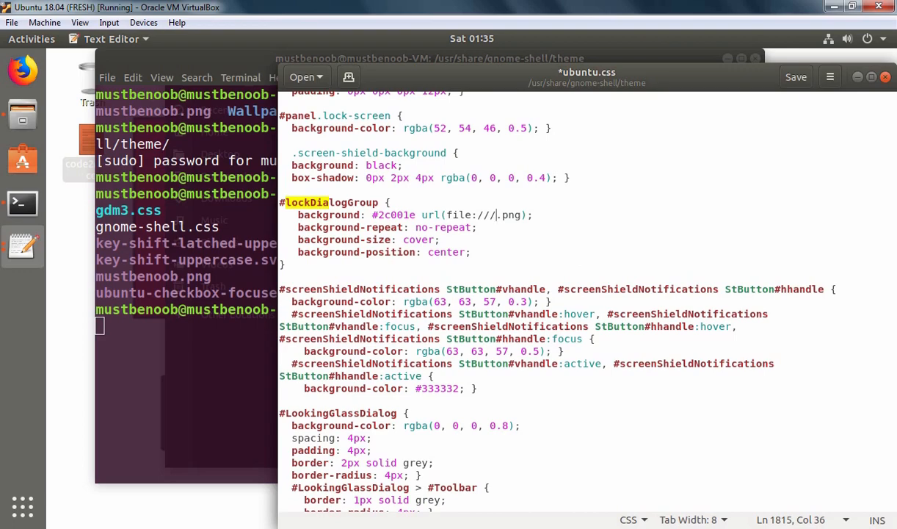
- Set the rule's image url to /usr/share/gnome-shell/theme/mustbenoob.png
type("us")
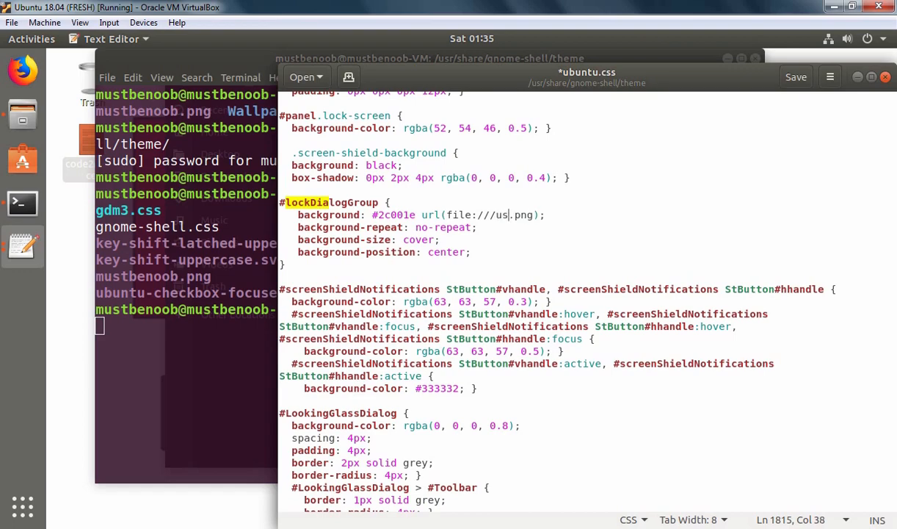
type("r/share/")
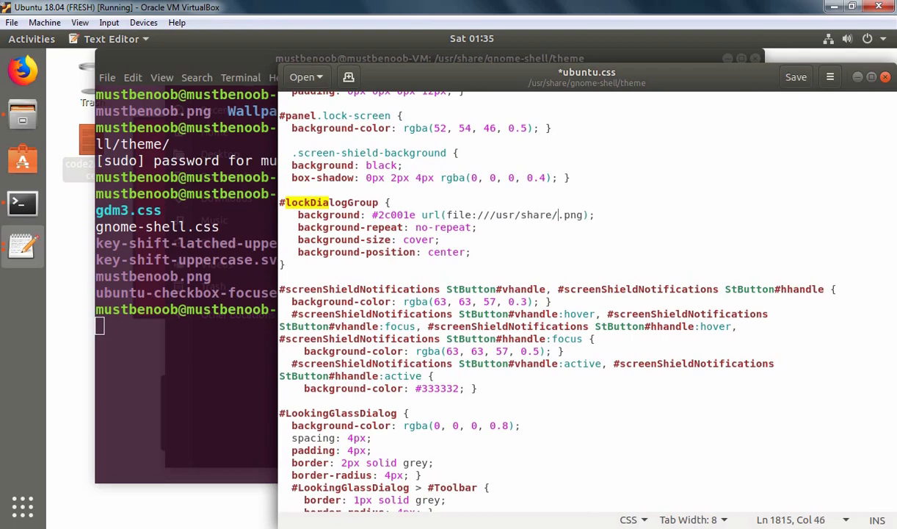
type("gnome-shel")
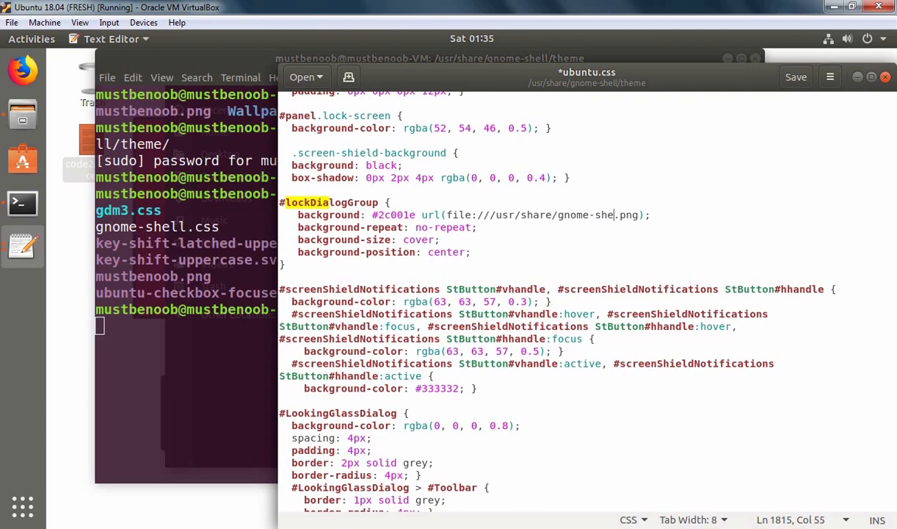
type("/theme/")
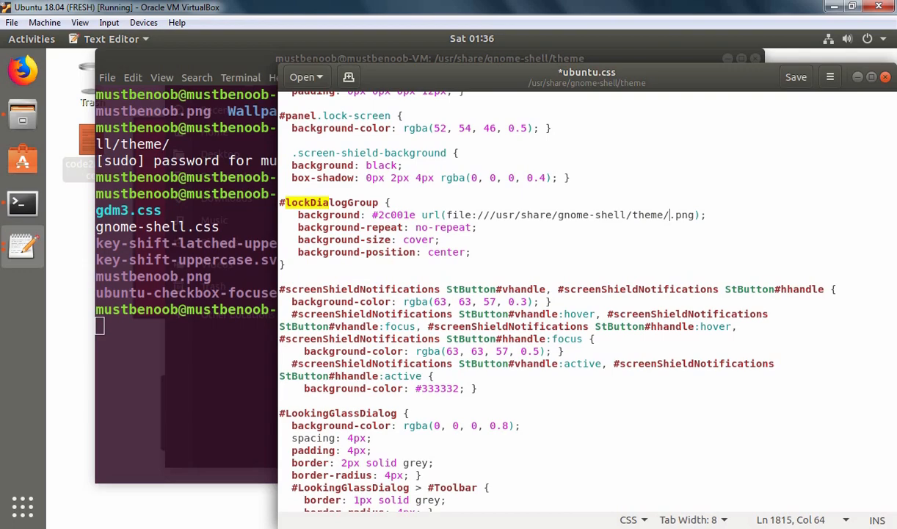
type("mustbenoo")
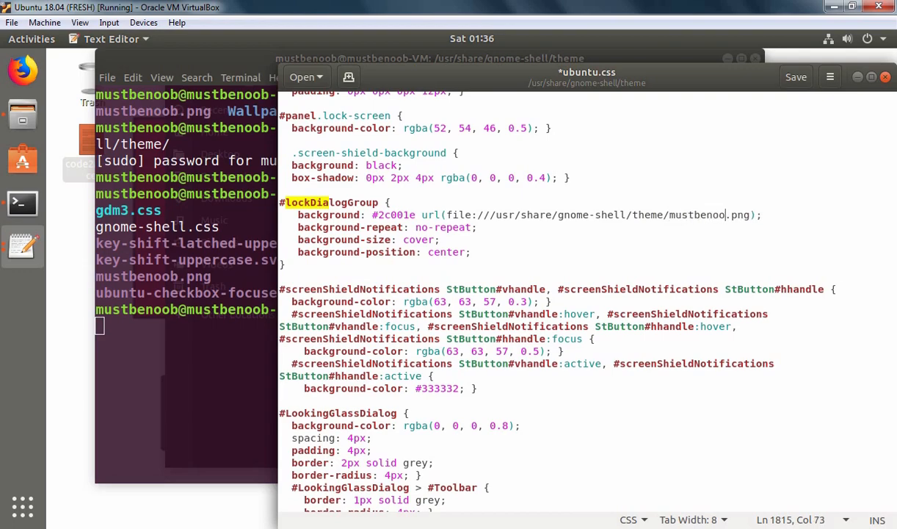
type("b")
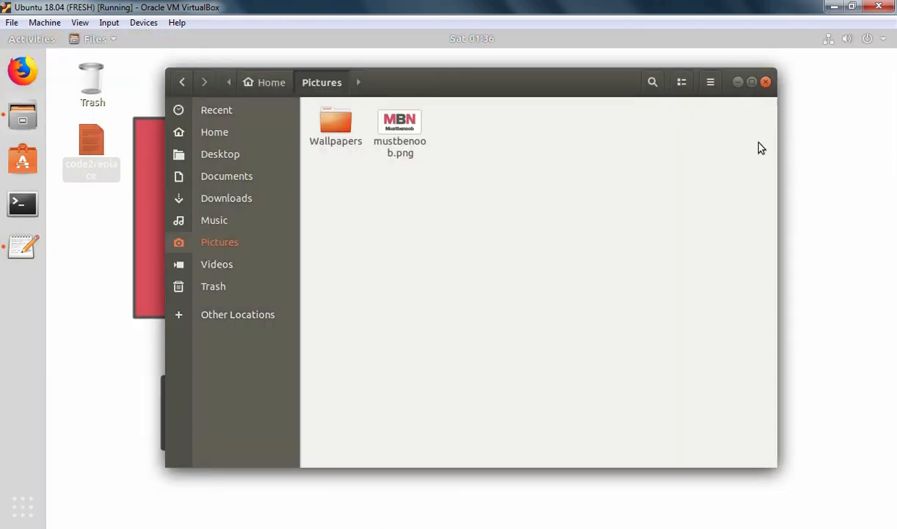
- Close the Pictures window and lock the session from the system menu
left_click(767, 83)
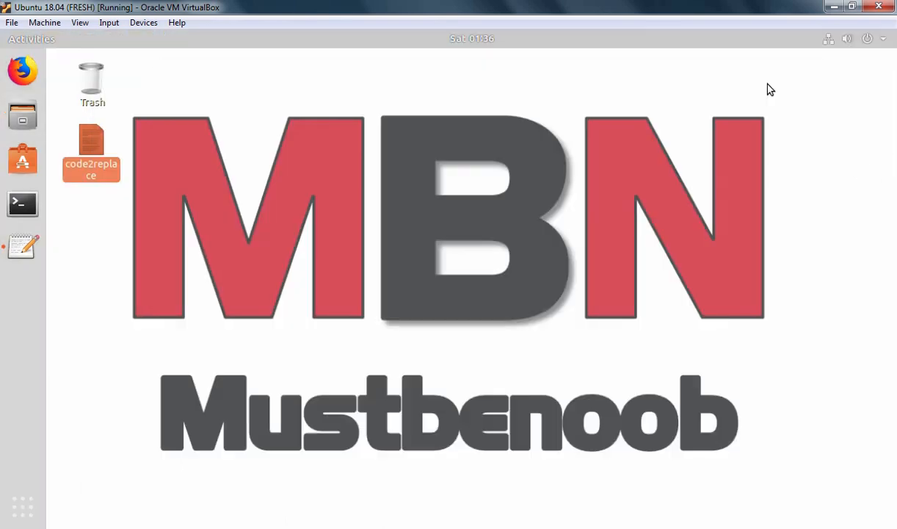
left_click(866, 39)
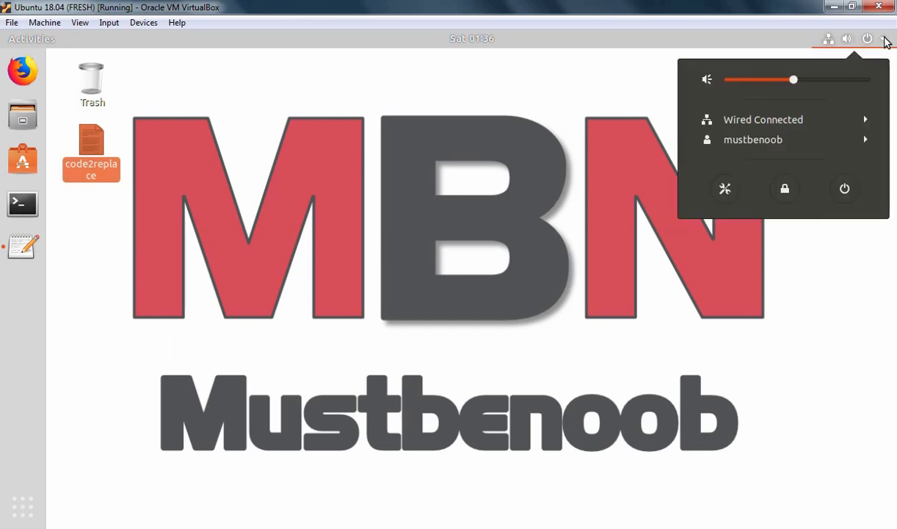
left_click(843, 188)
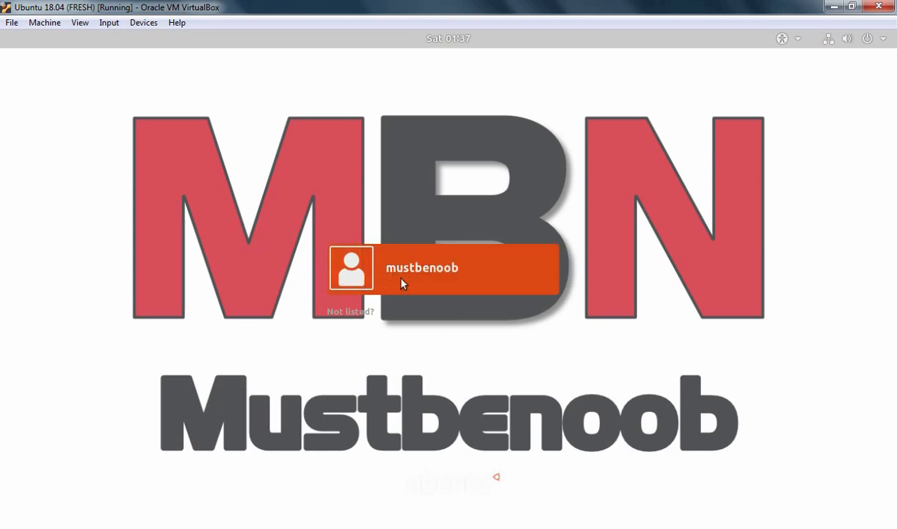
mouse_move(458, 238)
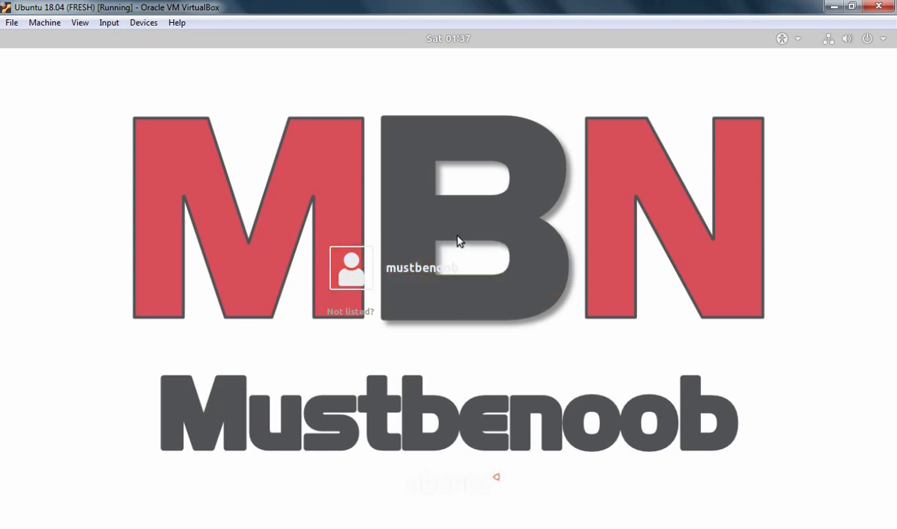
mouse_move(354, 438)
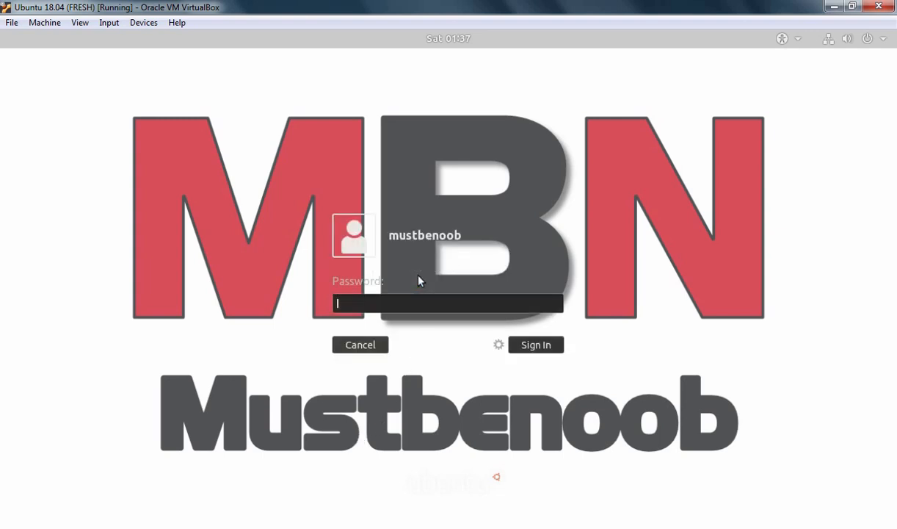
- Sign in as mustbenoob with the password, then lock again to show the Mustbenoob background
type("password")
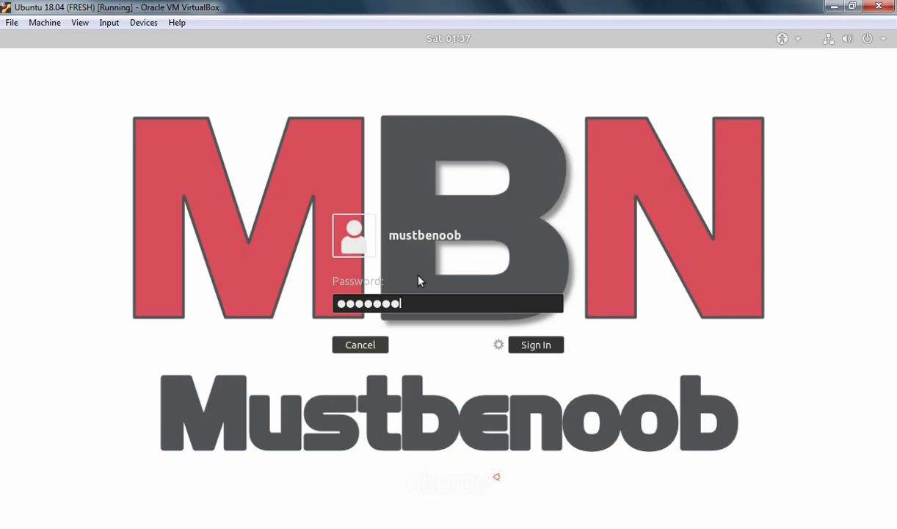
left_click(538, 343)
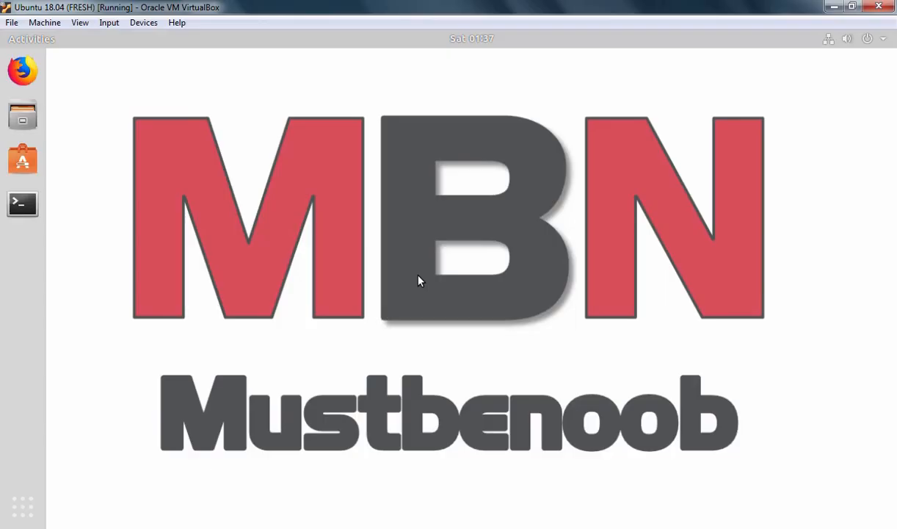
left_click(883, 38)
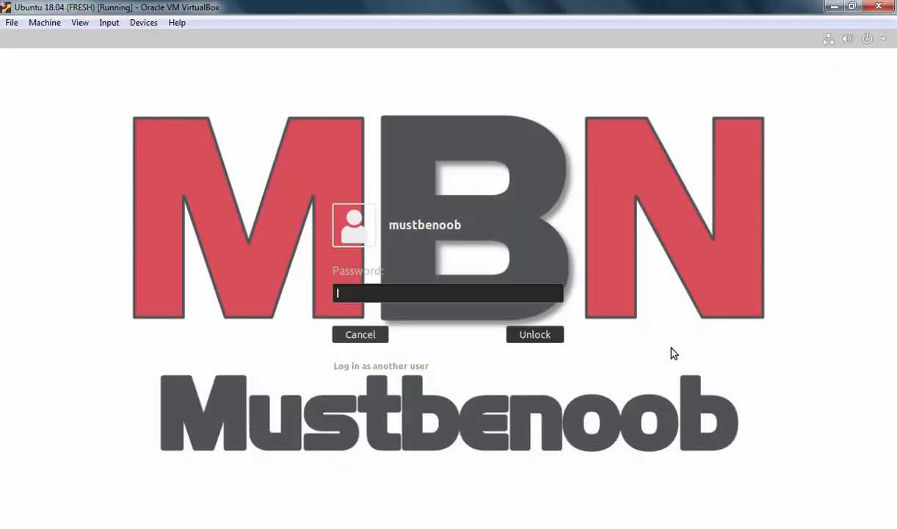
mouse_move(805, 412)
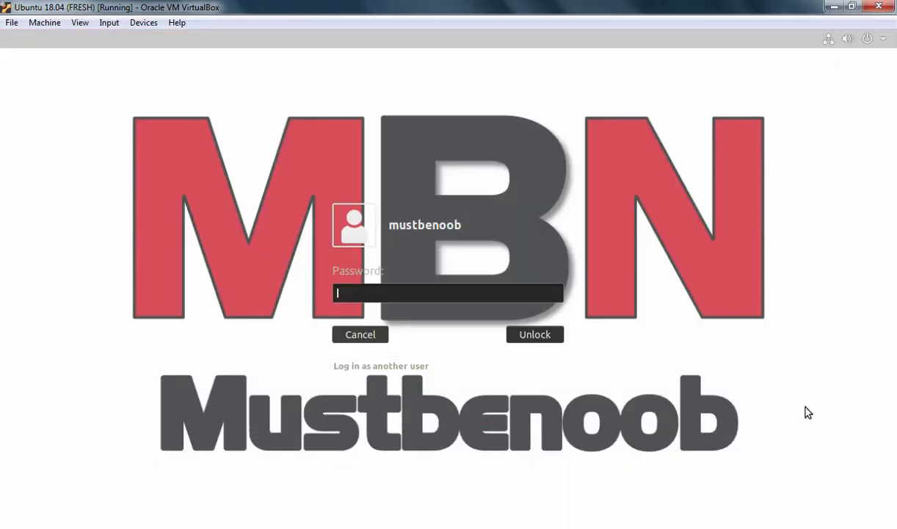